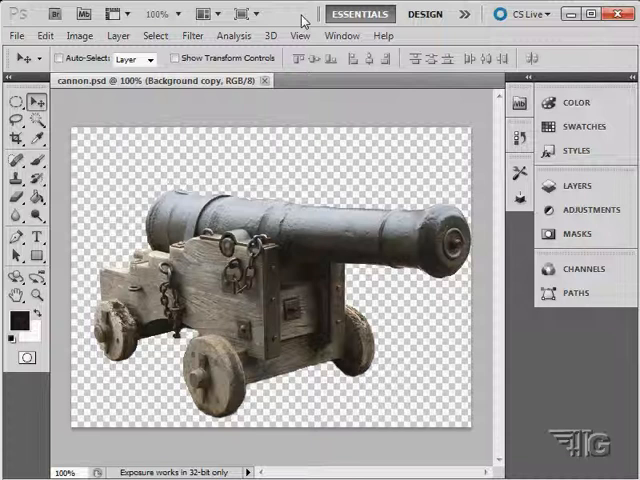
Start a new document showing its size in inches (8.625 by 0.361) at 72 pixels/inch
{"action": "left_click", "coordinate": [16, 35]}
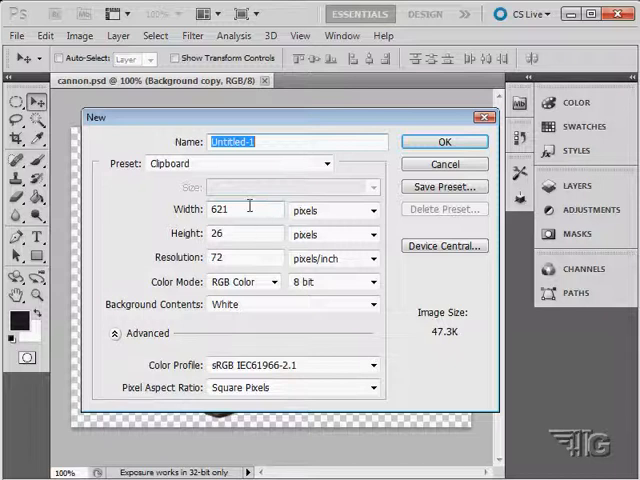
{"action": "left_click", "coordinate": [245, 233]}
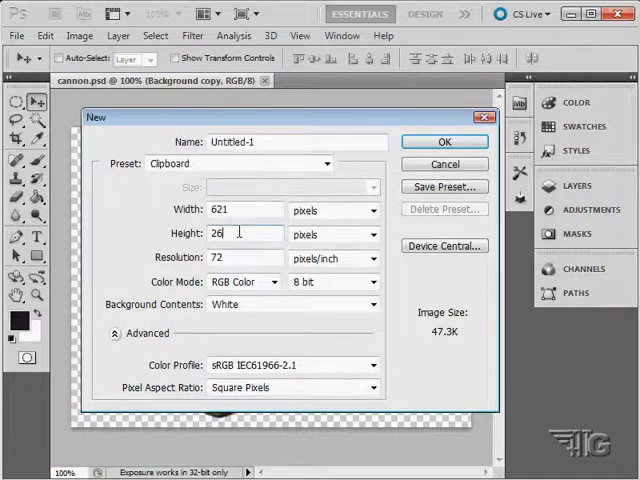
{"action": "left_click", "coordinate": [240, 259]}
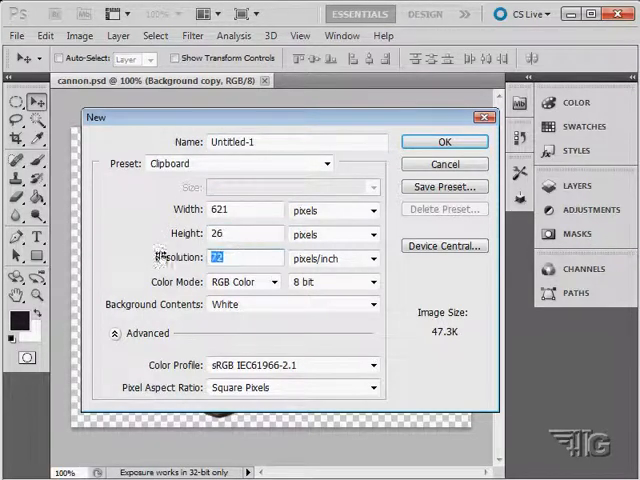
{"action": "left_click", "coordinate": [373, 210]}
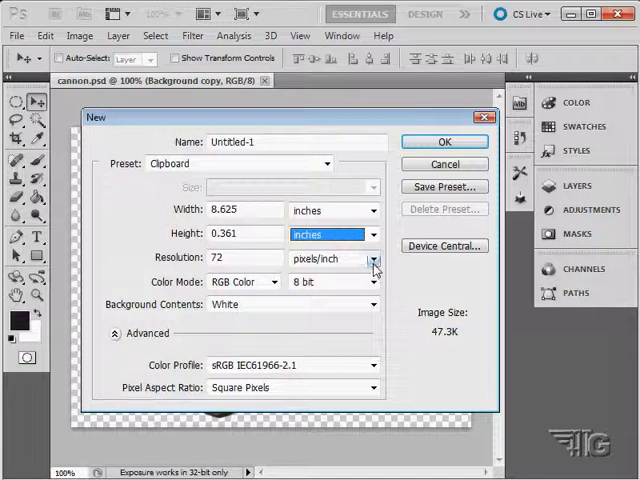
{"action": "left_click", "coordinate": [372, 259]}
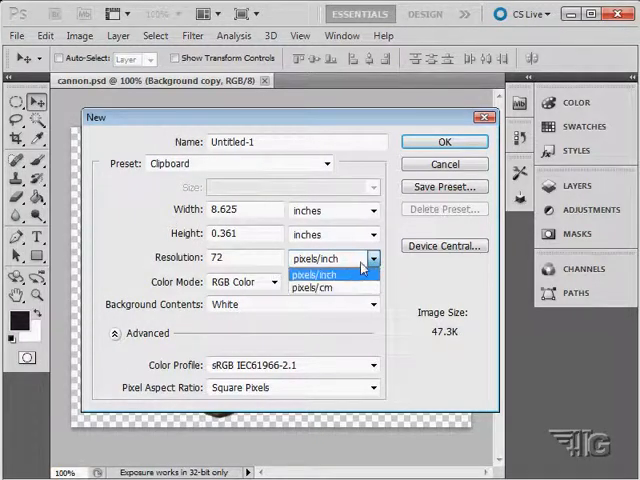
{"action": "left_click", "coordinate": [315, 273]}
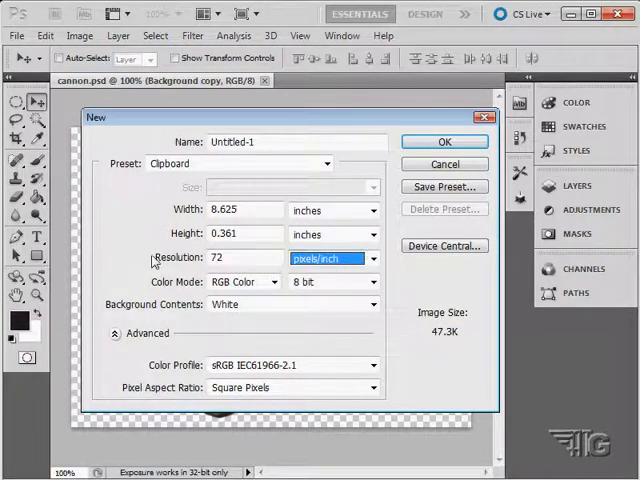
{"action": "mouse_move", "coordinate": [183, 235]}
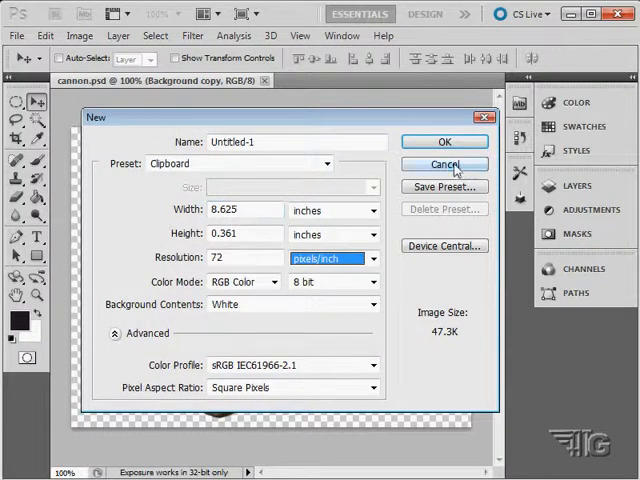
Cancel the new document and open DSCF0969.JPG alongside cannon.psd
{"action": "left_click", "coordinate": [444, 164]}
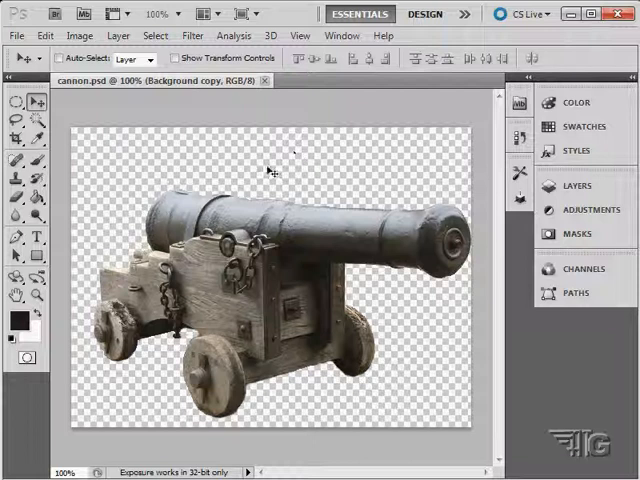
{"action": "mouse_move", "coordinate": [105, 100]}
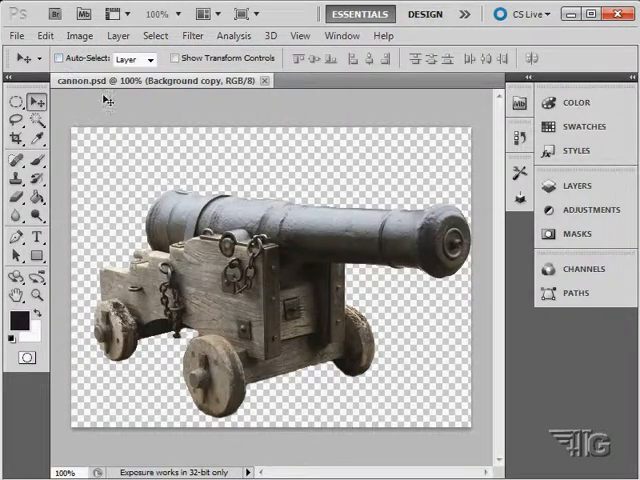
{"action": "left_click", "coordinate": [16, 35]}
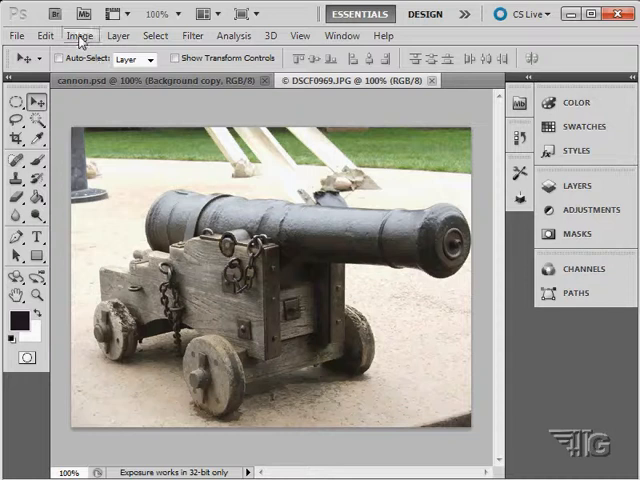
Open Image Size for DSCF0969.JPG (500 by 375 pixels) with Constrain Proportions ticked
{"action": "left_click", "coordinate": [80, 36]}
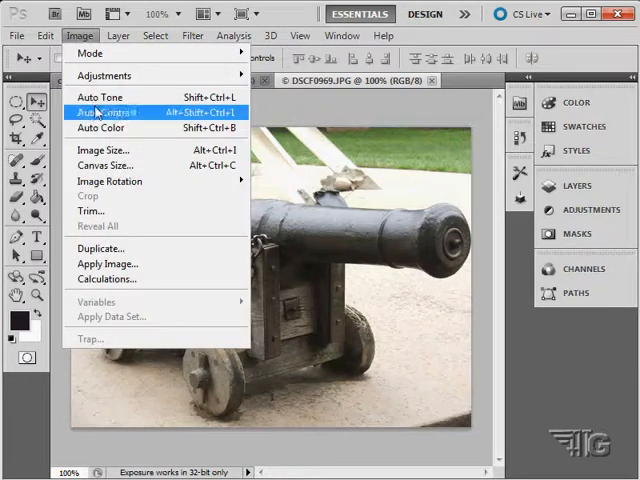
{"action": "left_click", "coordinate": [104, 149]}
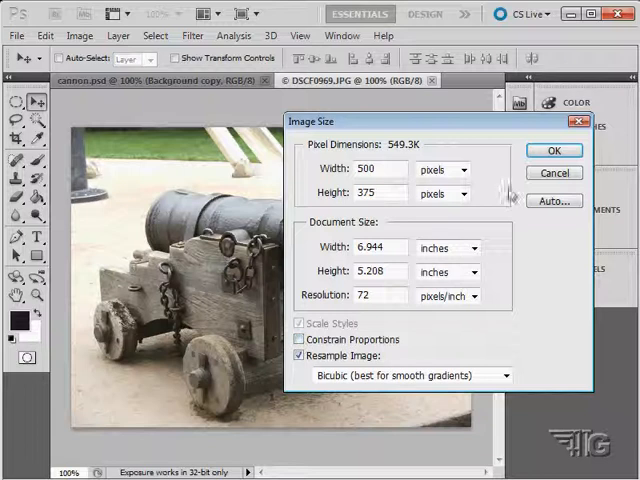
{"action": "left_click", "coordinate": [299, 339]}
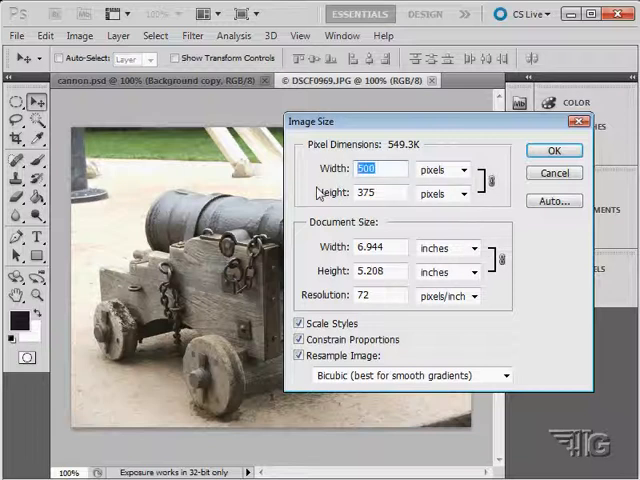
Enter a width of 700 pixels so the height follows to 525
{"action": "type", "text": "700"}
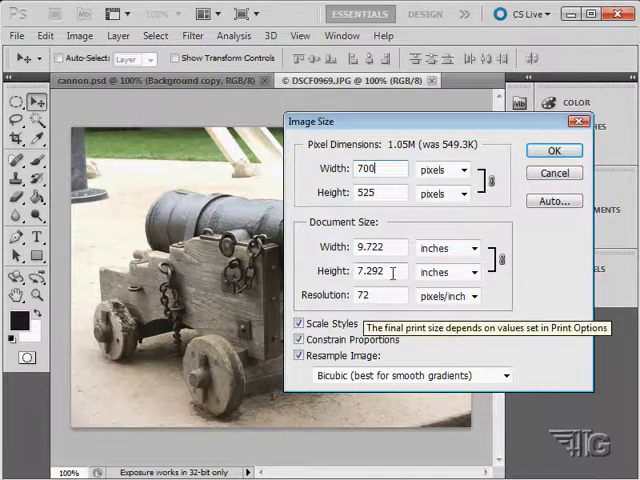
{"action": "mouse_move", "coordinate": [378, 180]}
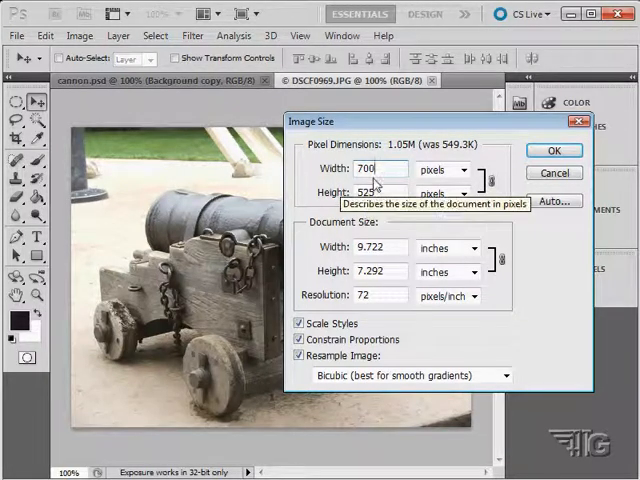
{"action": "mouse_move", "coordinate": [372, 318]}
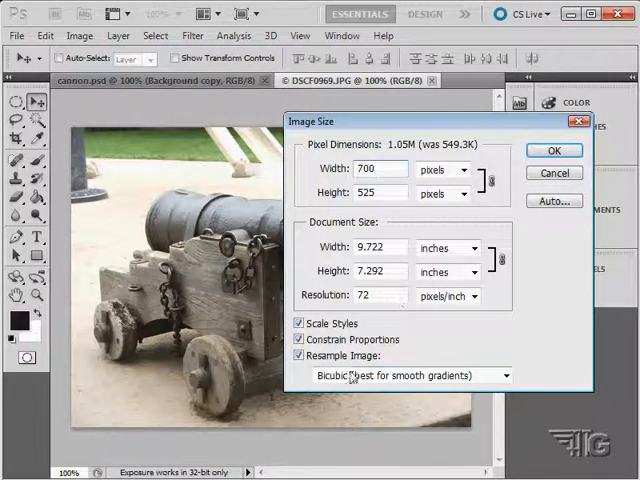
{"action": "left_click", "coordinate": [505, 375]}
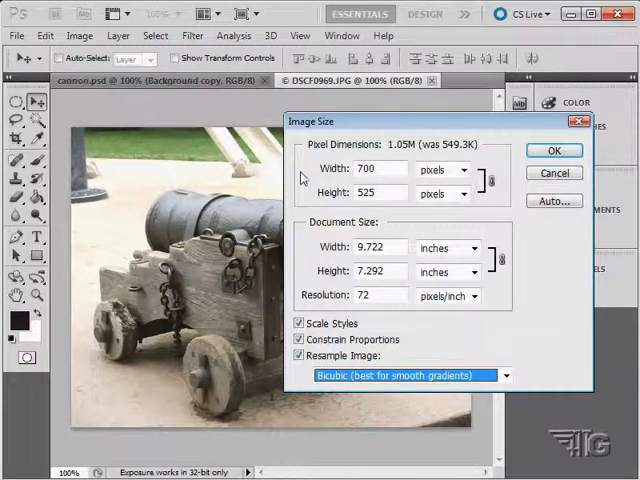
{"action": "mouse_move", "coordinate": [487, 365]}
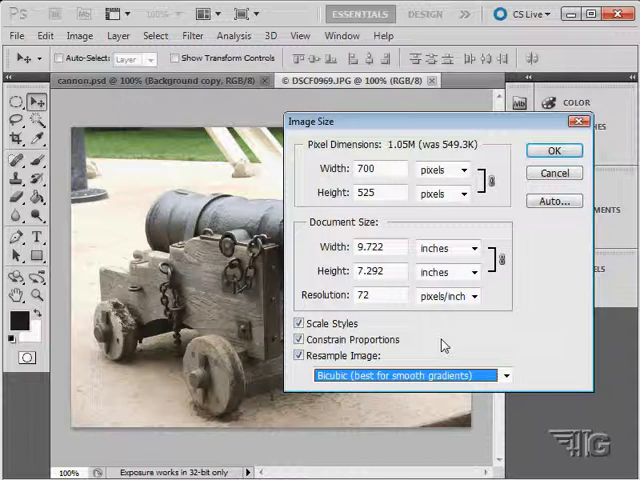
{"action": "left_click", "coordinate": [378, 169]}
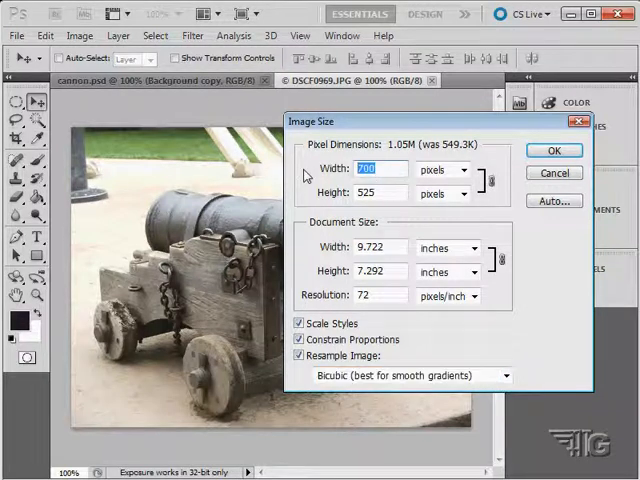
Change resolution to 300 pixels/inch, making the pixel dimensions 2083 by 1562
{"action": "type", "text": "500"}
{"action": "left_click", "coordinate": [381, 294]}
{"action": "type", "text": "300"}
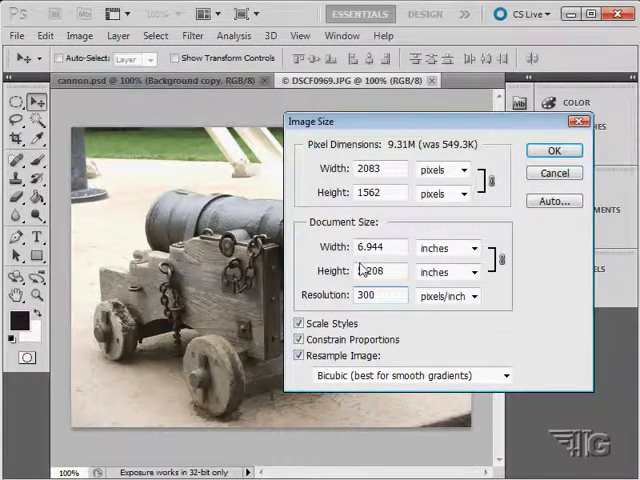
{"action": "mouse_move", "coordinate": [378, 271]}
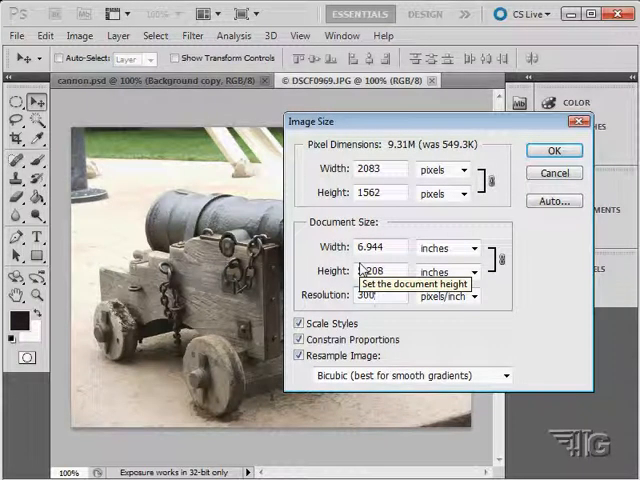
{"action": "mouse_move", "coordinate": [308, 267]}
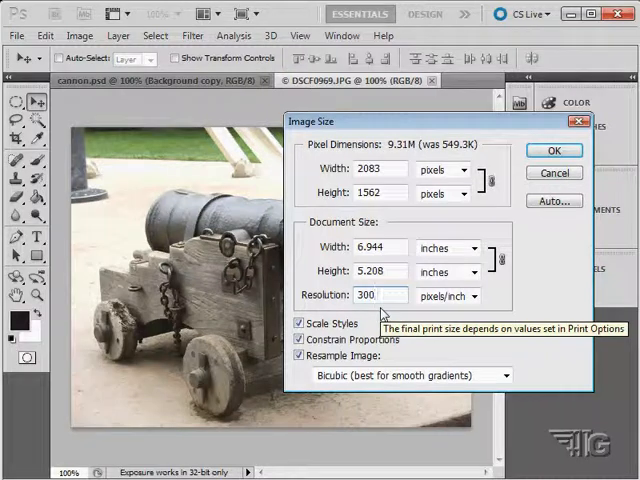
{"action": "mouse_move", "coordinate": [380, 313]}
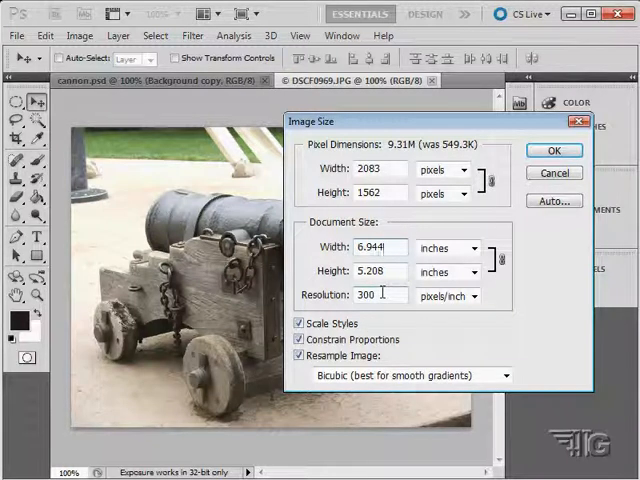
{"action": "mouse_move", "coordinate": [378, 295]}
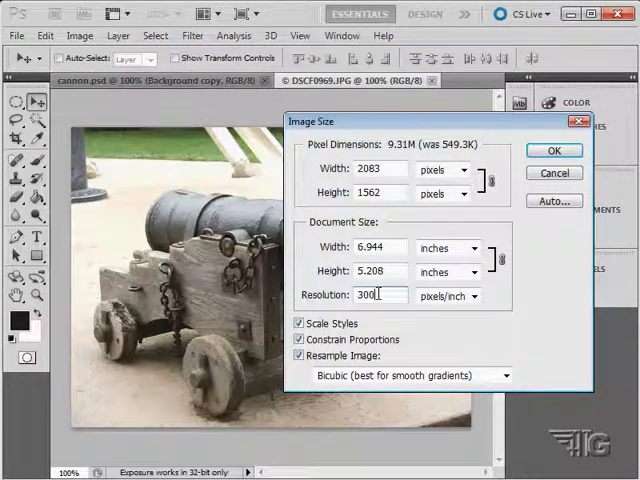
{"action": "mouse_move", "coordinate": [375, 295]}
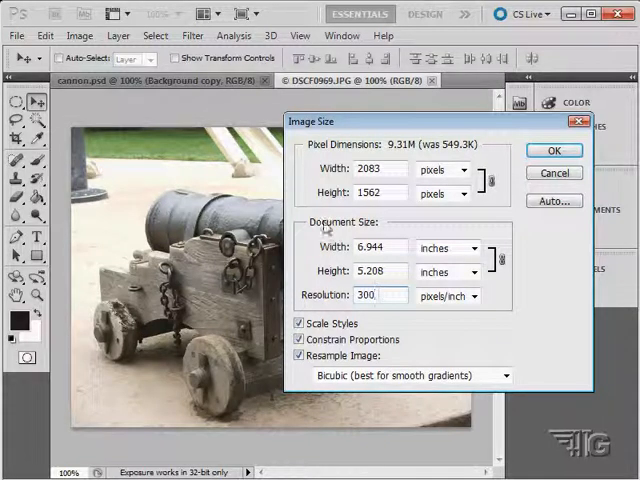
{"action": "mouse_move", "coordinate": [560, 189]}
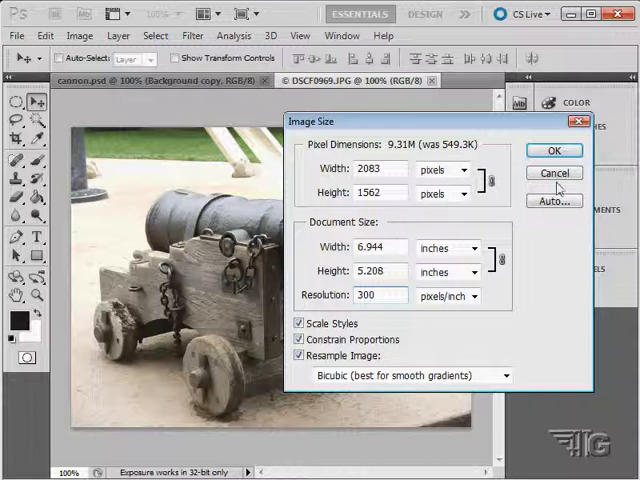
Cancel the Image Size dialog, leaving the cannon photo at its original size
{"action": "left_click", "coordinate": [554, 150]}
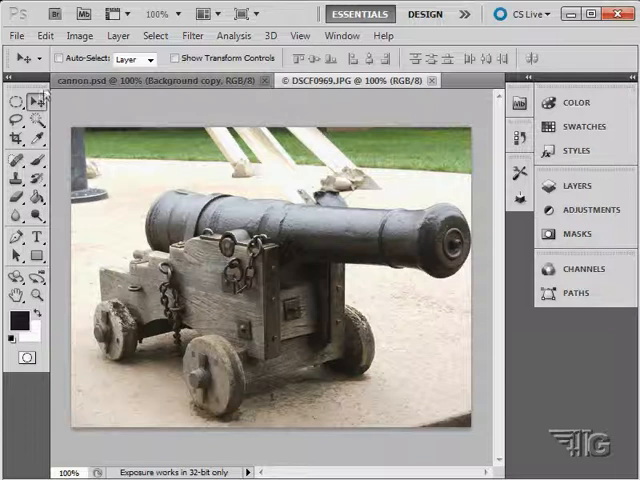
{"action": "mouse_move", "coordinate": [363, 232]}
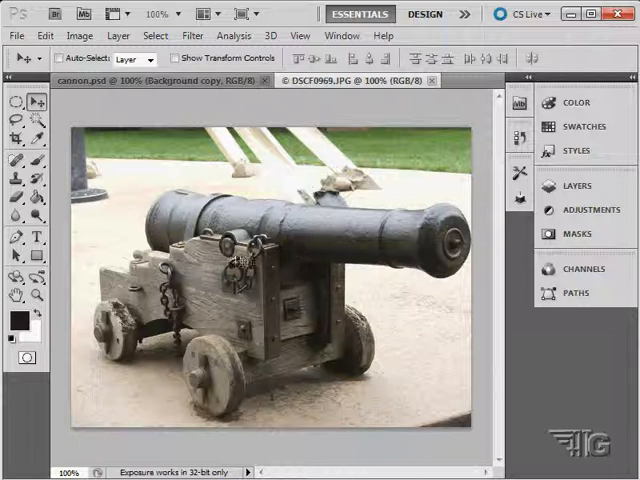
Open Canvas Size for the 6.944 by 5.208 inch photo and anchor it centrally
{"action": "left_click", "coordinate": [79, 35]}
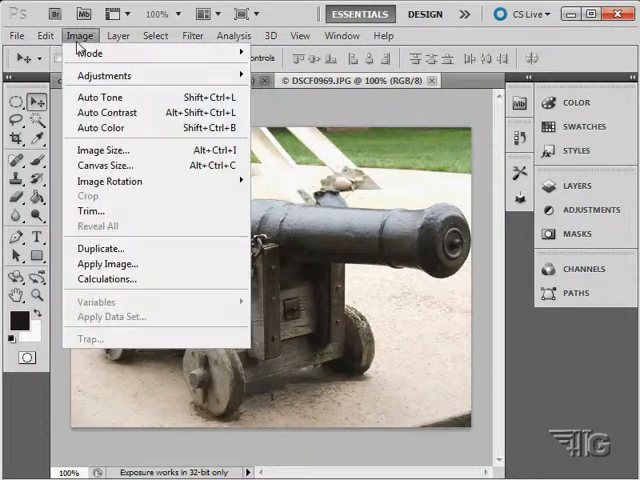
{"action": "left_click", "coordinate": [104, 165]}
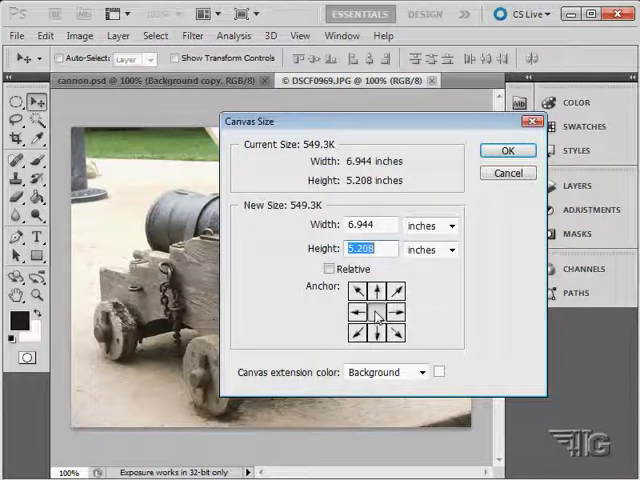
{"action": "left_click", "coordinate": [378, 291]}
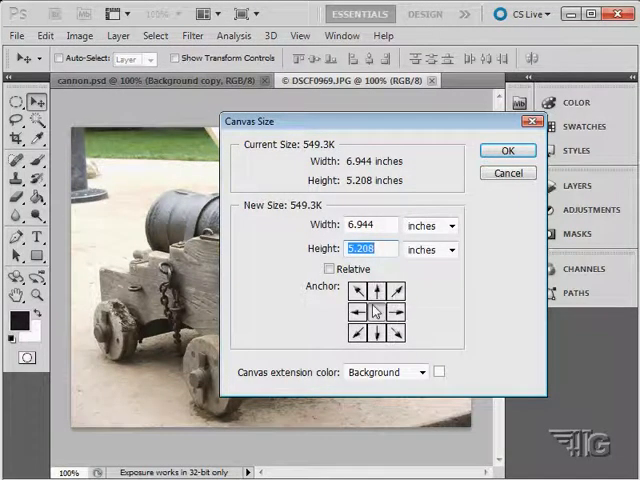
{"action": "left_click", "coordinate": [358, 290]}
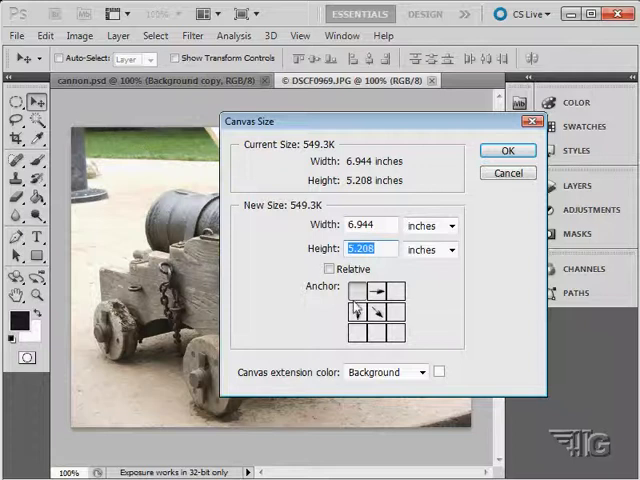
{"action": "left_click", "coordinate": [378, 310]}
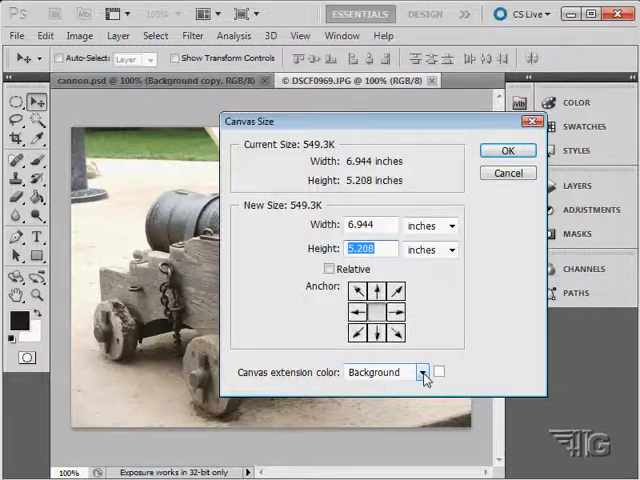
{"action": "left_click", "coordinate": [419, 372]}
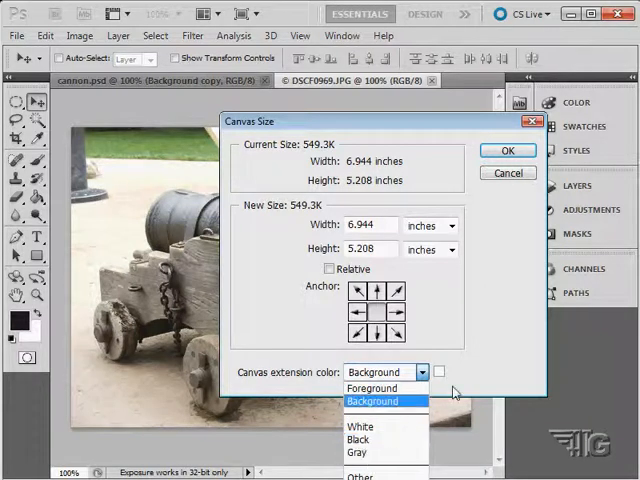
{"action": "left_click", "coordinate": [371, 401]}
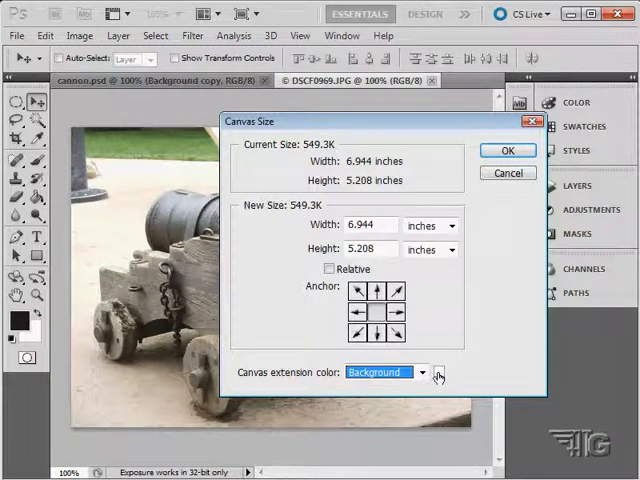
{"action": "mouse_move", "coordinate": [437, 374]}
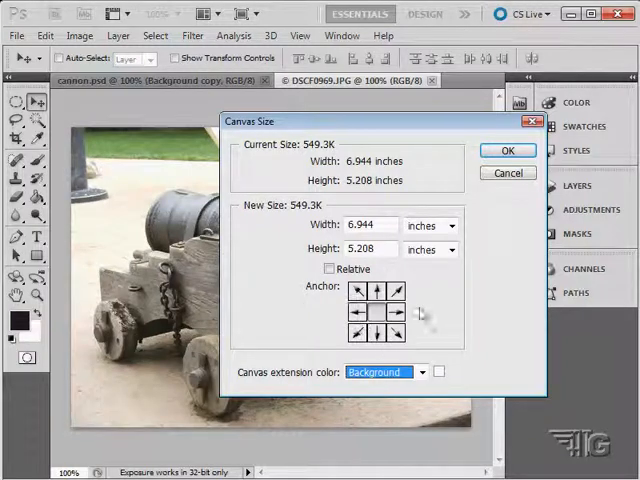
Set the canvas width to 8.944 inches and edit the height value
{"action": "left_click", "coordinate": [370, 225]}
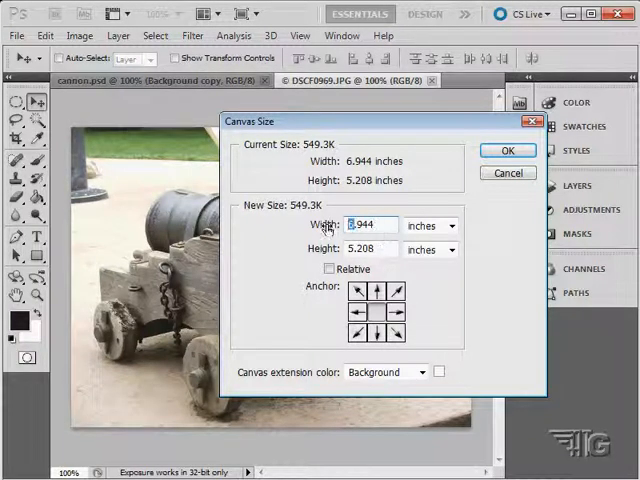
{"action": "type", "text": "8.944"}
{"action": "left_click", "coordinate": [372, 249]}
{"action": "type", "text": "7.208"}
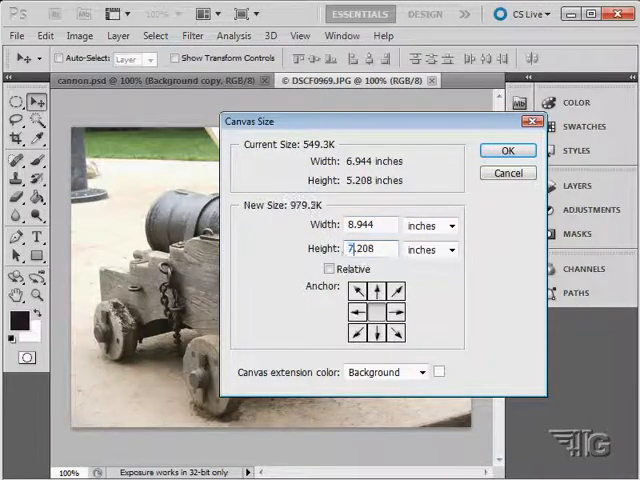
{"action": "left_click", "coordinate": [507, 150]}
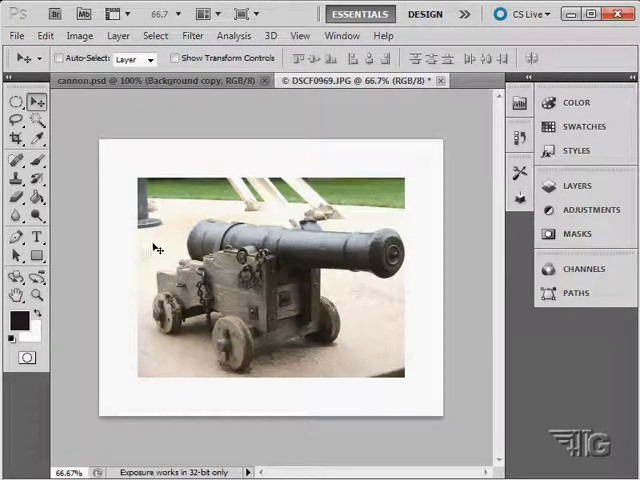
{"action": "mouse_move", "coordinate": [413, 350]}
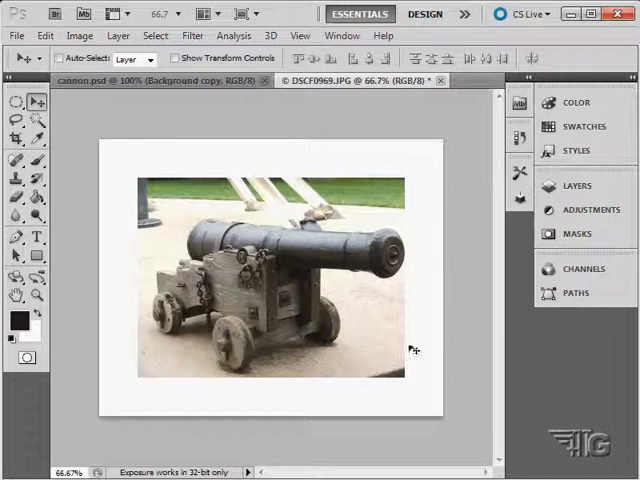
{"action": "mouse_move", "coordinate": [140, 247]}
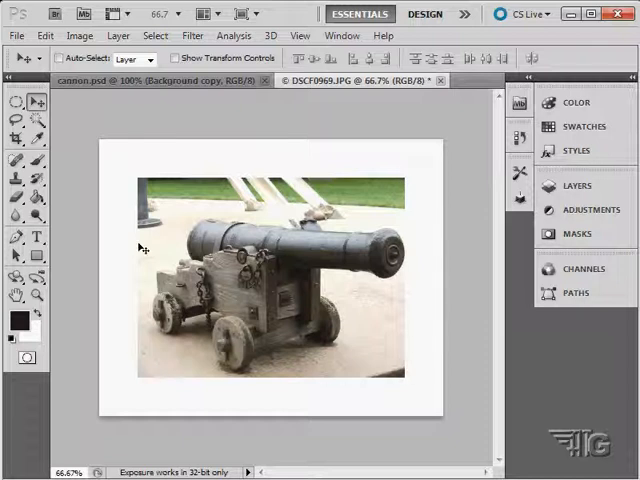
{"action": "mouse_move", "coordinate": [450, 130]}
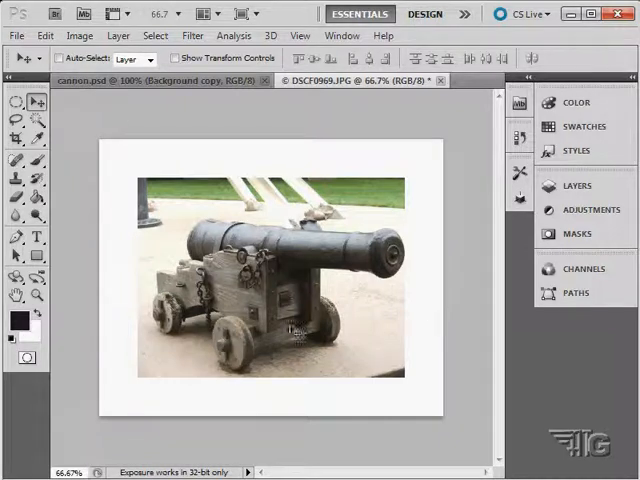
Reopen Image Size for the 644 by 519 pixel photo and select Resolution
{"action": "left_click", "coordinate": [81, 36]}
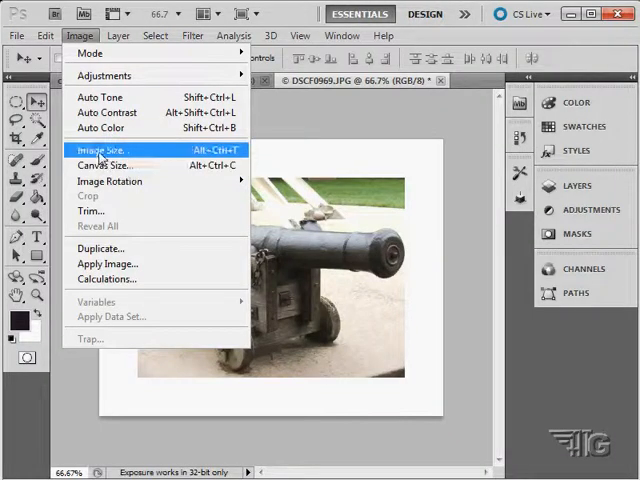
{"action": "left_click", "coordinate": [103, 150]}
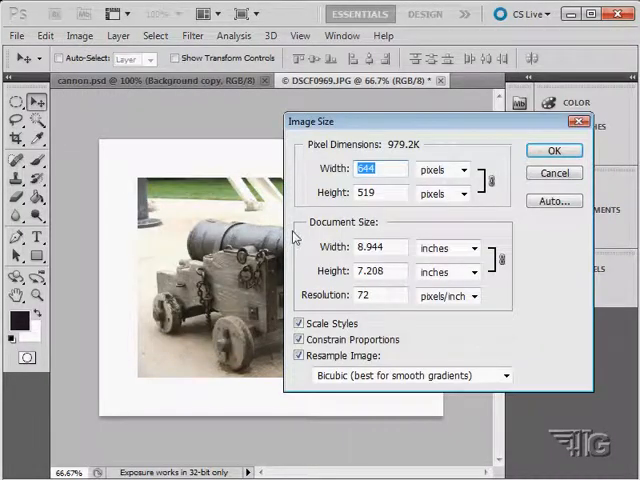
{"action": "left_click", "coordinate": [378, 296]}
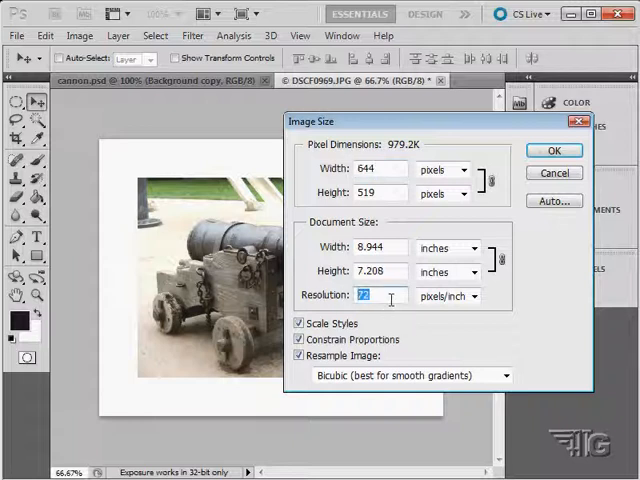